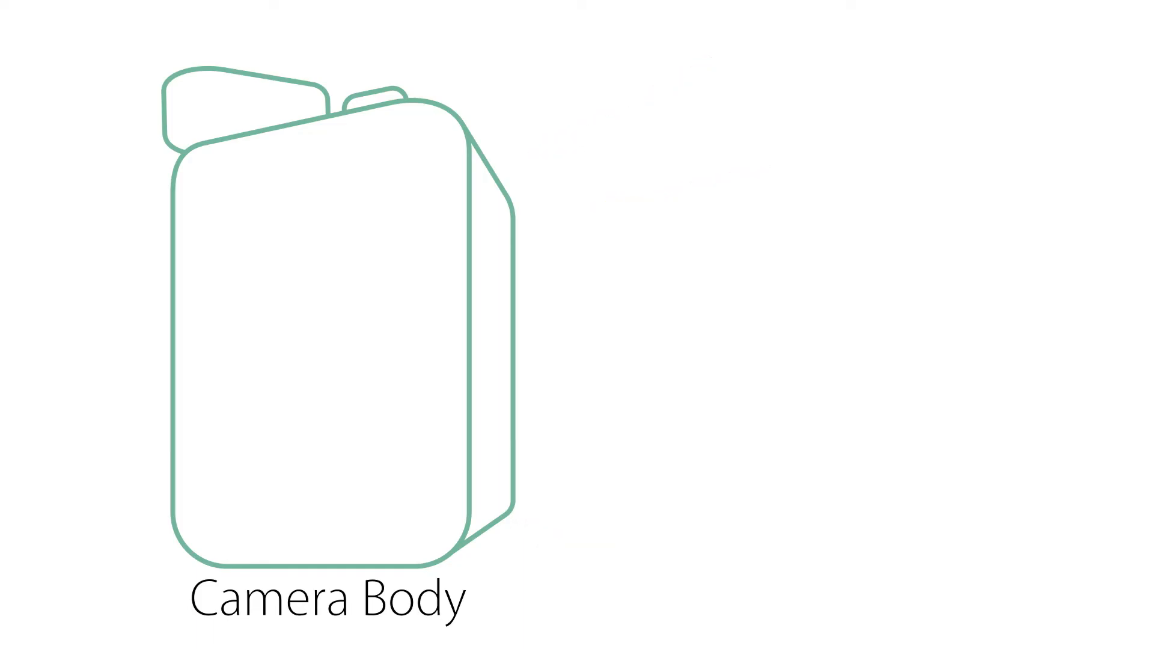
click(221, 414)
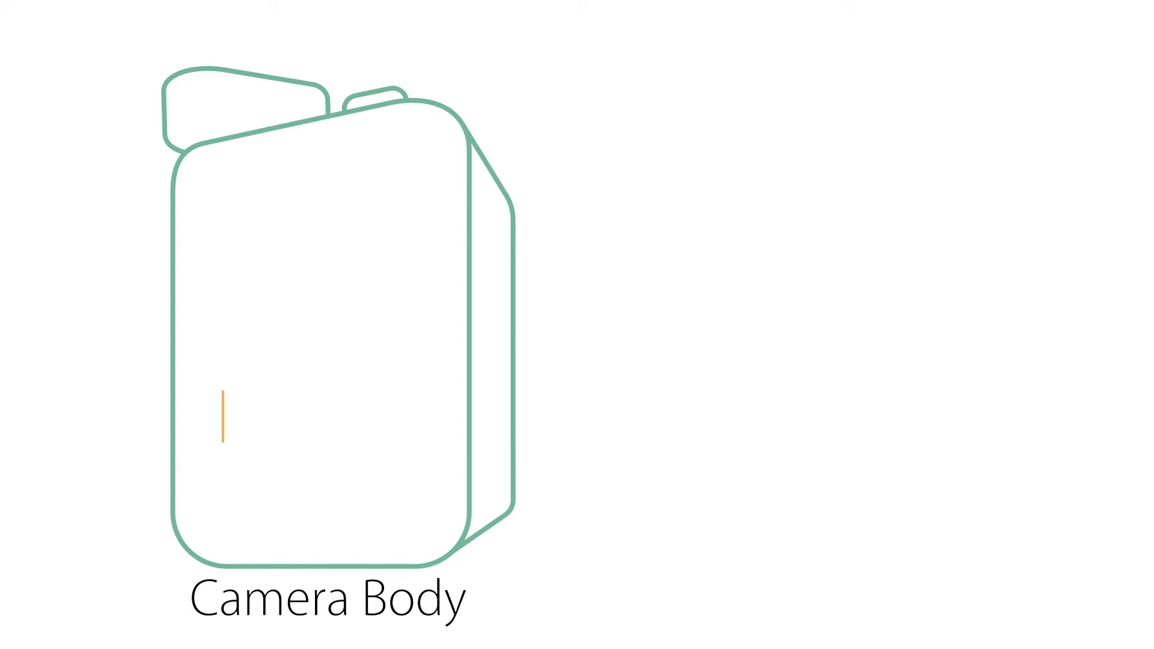